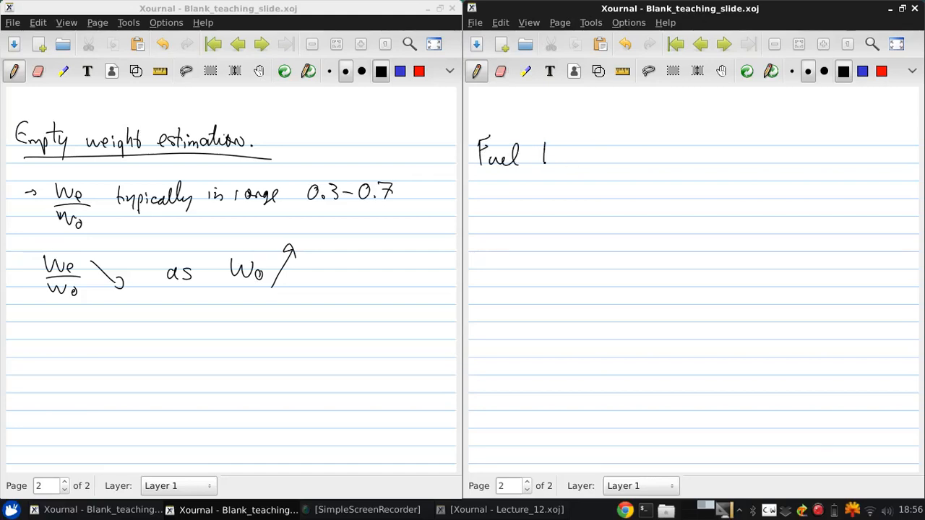
# - Finish writing 'Fuel Fraction Estimation' at the top of the page and underline it
pyautogui.moveTo(553, 156); pyautogui.dragTo(596, 163)
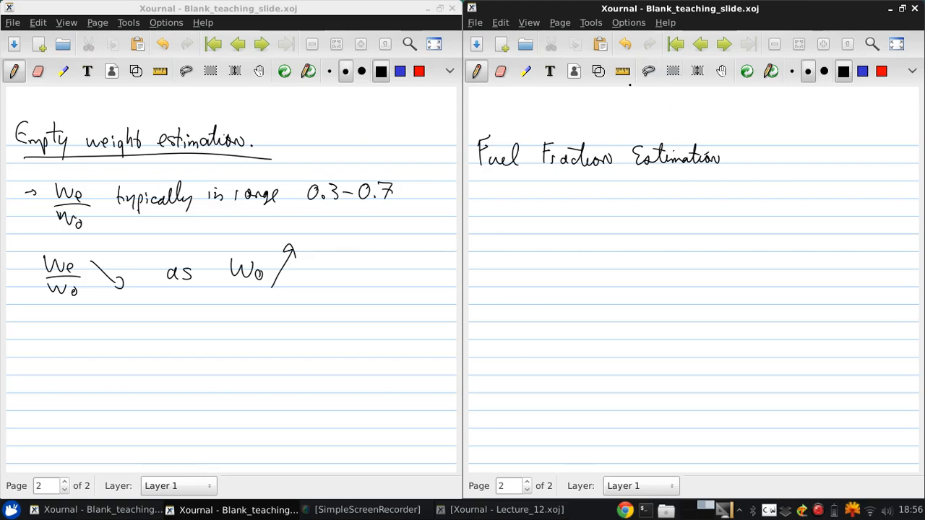
pyautogui.moveTo(471, 177); pyautogui.dragTo(730, 183)
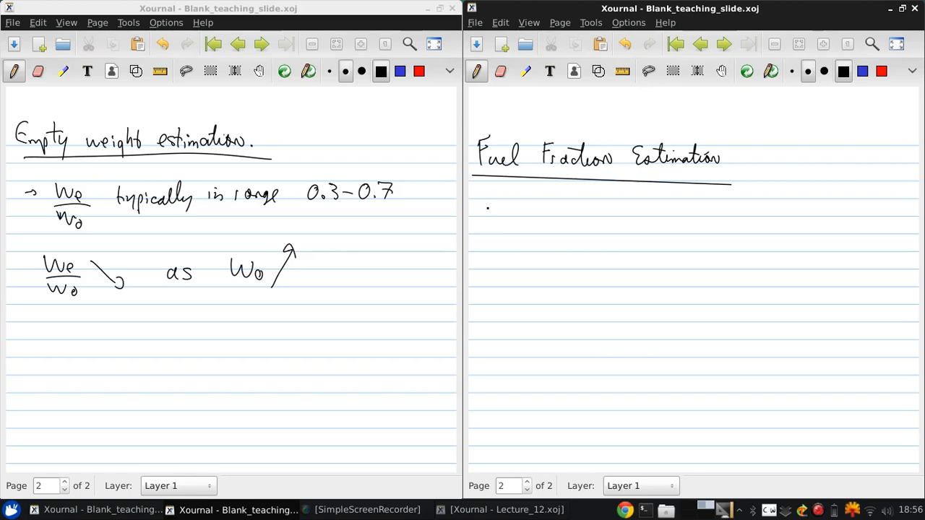
# - Write '1) mission fuel' below the heading and start the next list item
pyautogui.moveTo(492, 210); pyautogui.dragTo(557, 214)
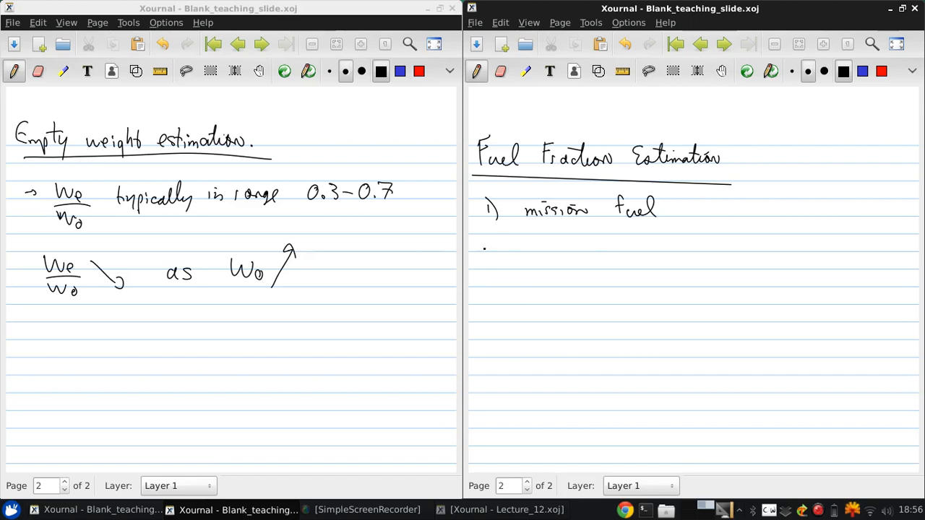
pyautogui.moveTo(484, 245); pyautogui.dragTo(506, 260)
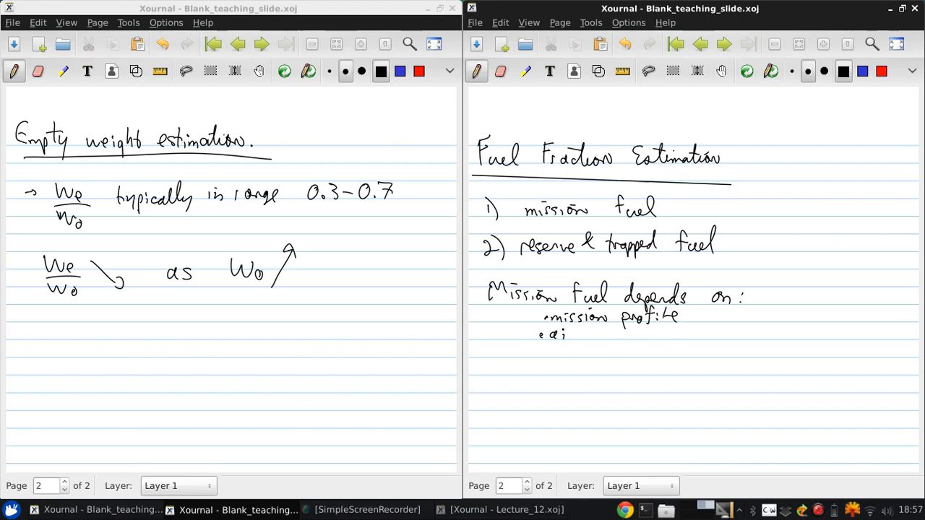
# - Write the 'aircraft aerodynamics' bullet under 'Mission fuel depends on:'
pyautogui.moveTo(539, 334); pyautogui.dragTo(611, 336)
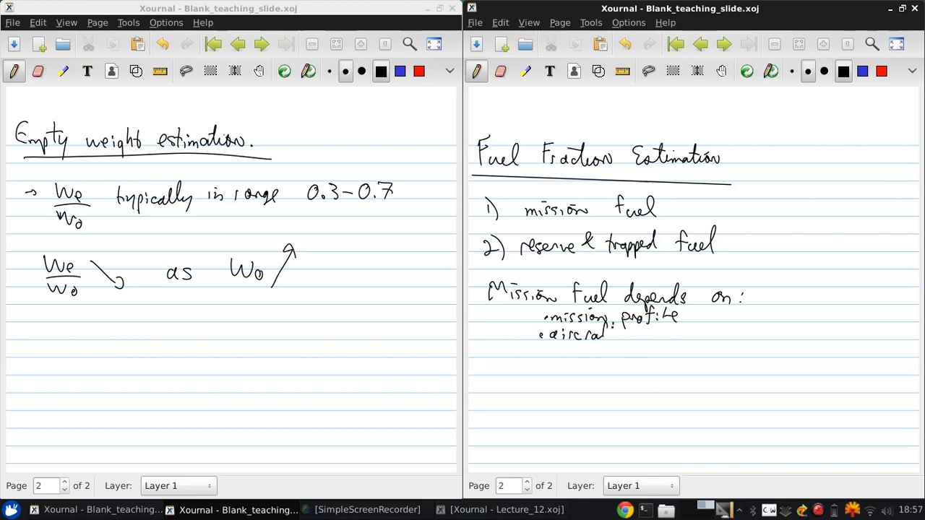
pyautogui.moveTo(618, 337); pyautogui.dragTo(640, 332)
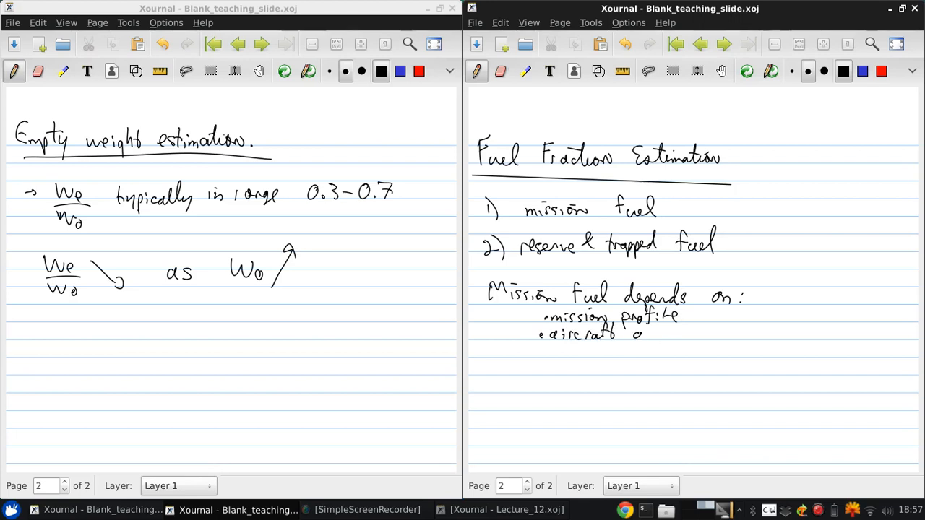
pyautogui.write('aerodynamics')
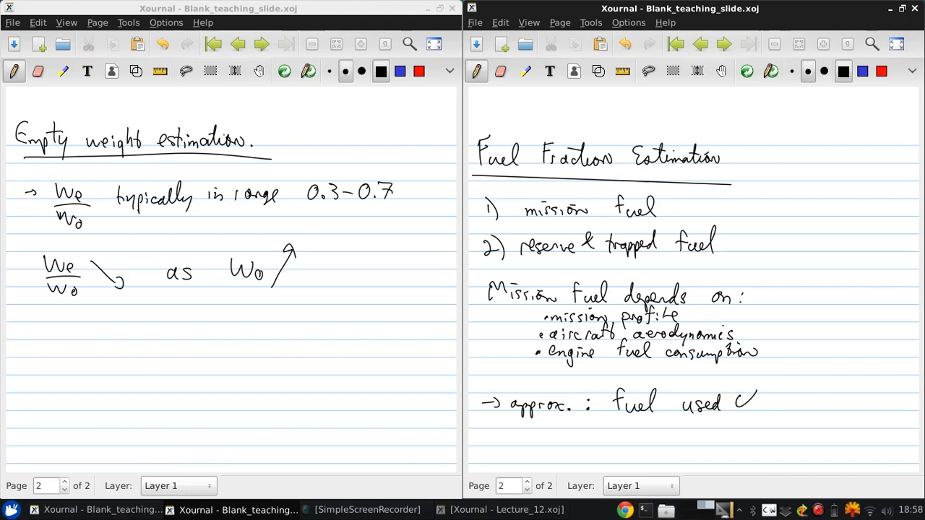
# - Write 'fuel used ∝ aircraft weight' and underline 'independent' in 'Wf/W0 independent'
pyautogui.moveTo(738, 404); pyautogui.dragTo(802, 404)
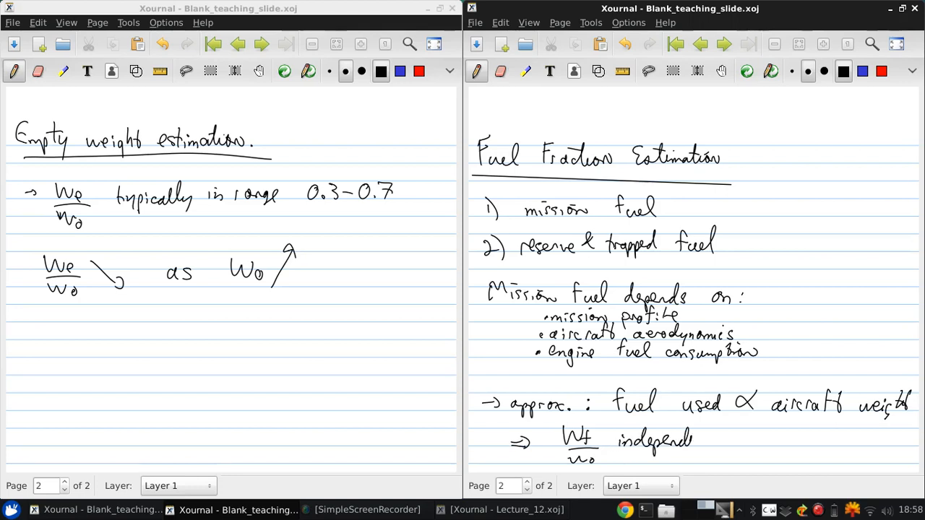
pyautogui.moveTo(618, 452); pyautogui.dragTo(719, 459)
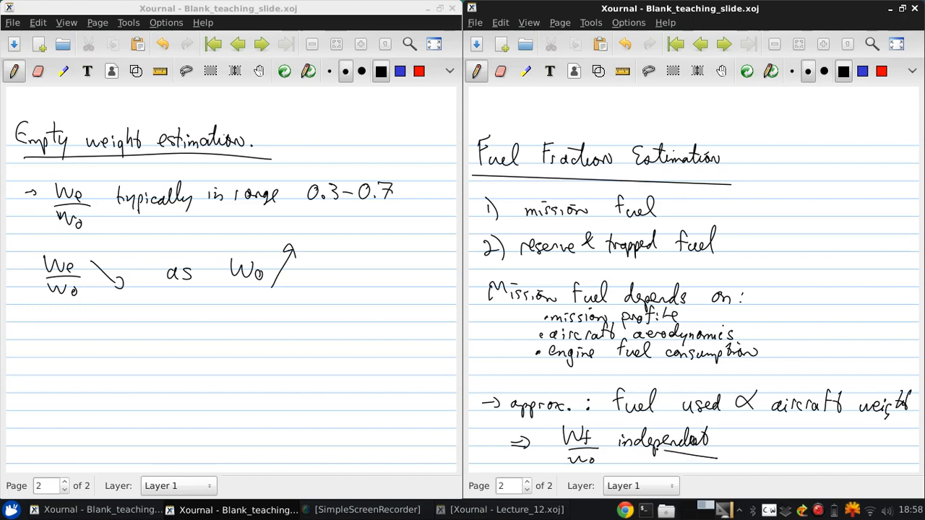